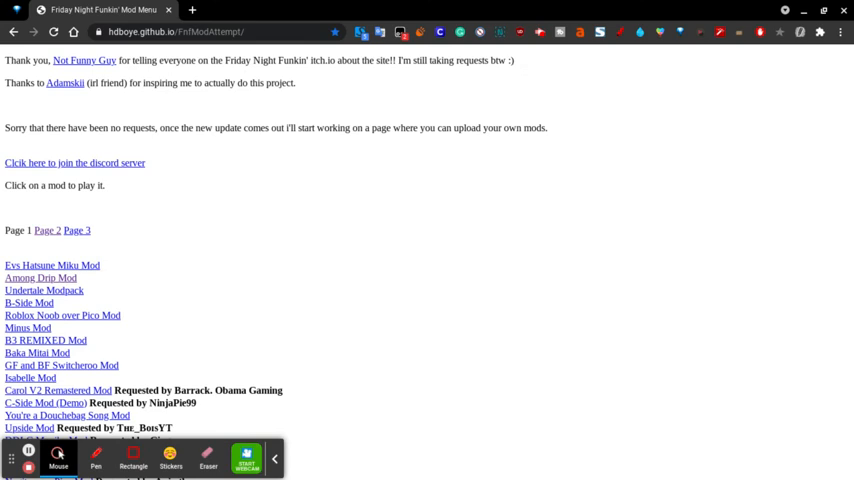
pyautogui.moveTo(508, 206)
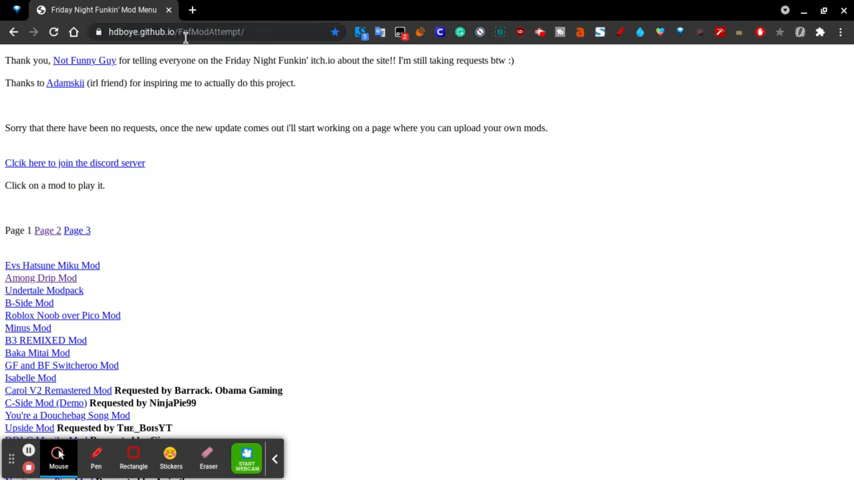
# Step: Browse page 1's mod links up and down, then follow the 'Page 2' link
pyautogui.scroll(-3)
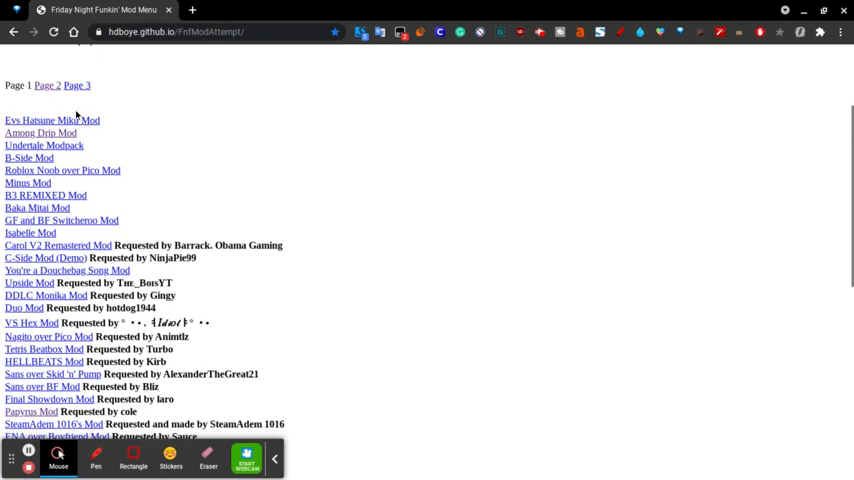
pyautogui.scroll(-3)
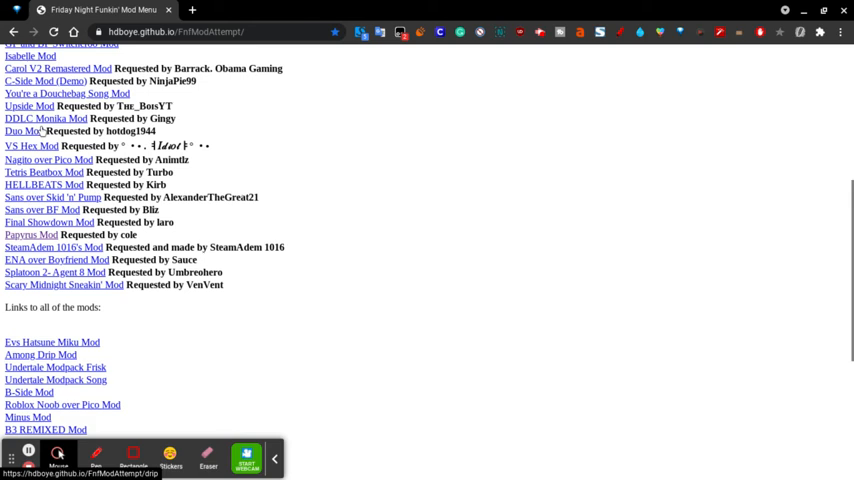
pyautogui.scroll(3)
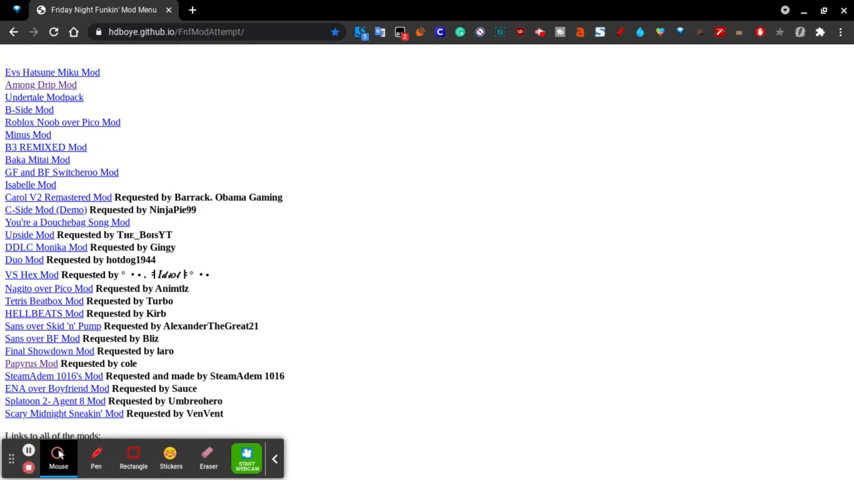
pyautogui.scroll(-3)
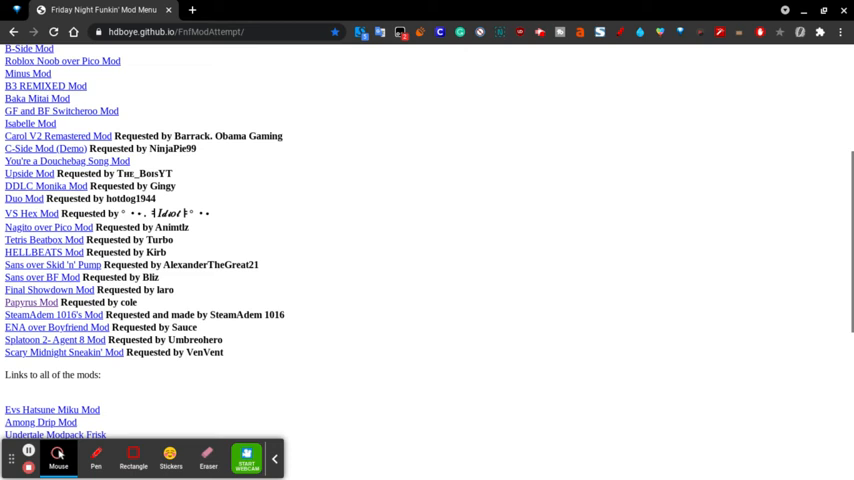
pyautogui.scroll(3)
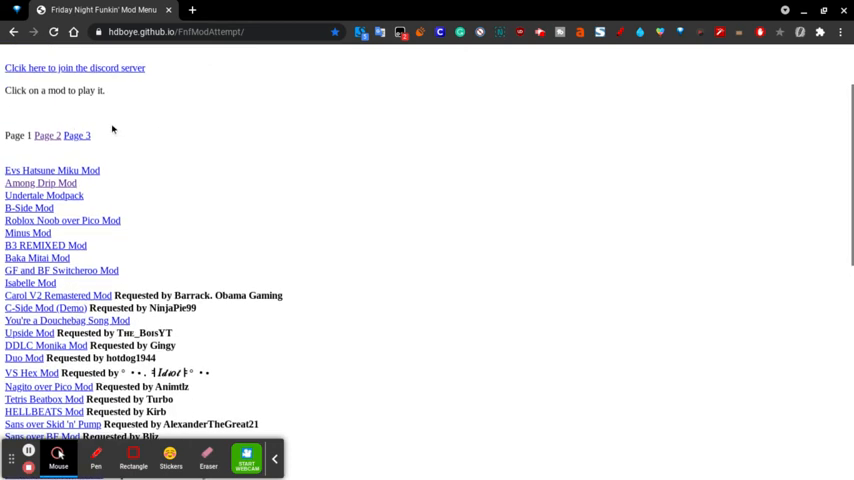
pyautogui.click(52, 136)
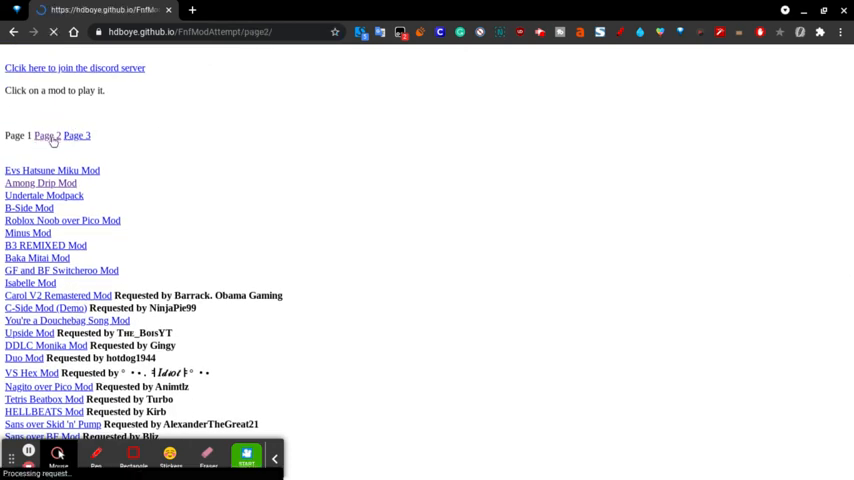
# Step: Scroll down page 2 and follow the 'VS WHITTY Mod' link
pyautogui.click(48, 136)
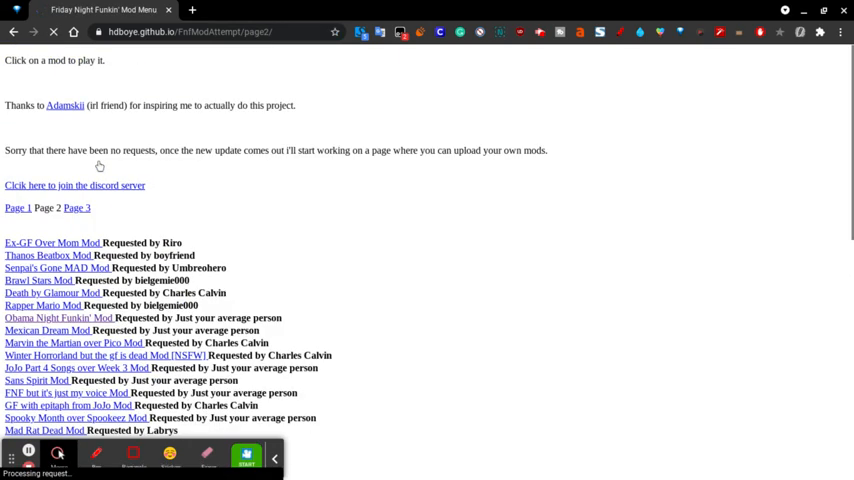
pyautogui.scroll(-3)
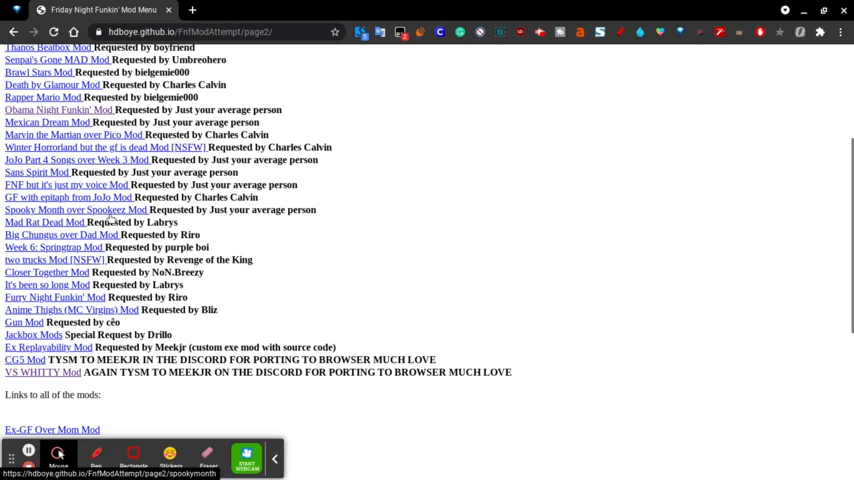
pyautogui.scroll(-3)
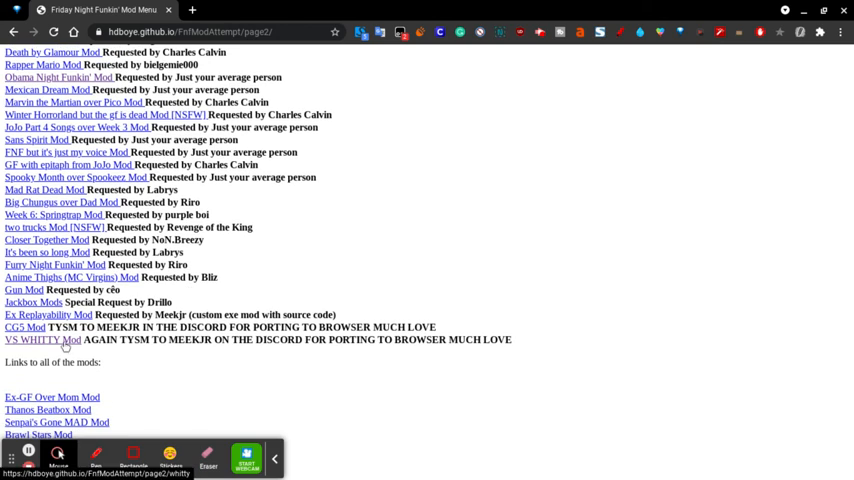
pyautogui.click(42, 340)
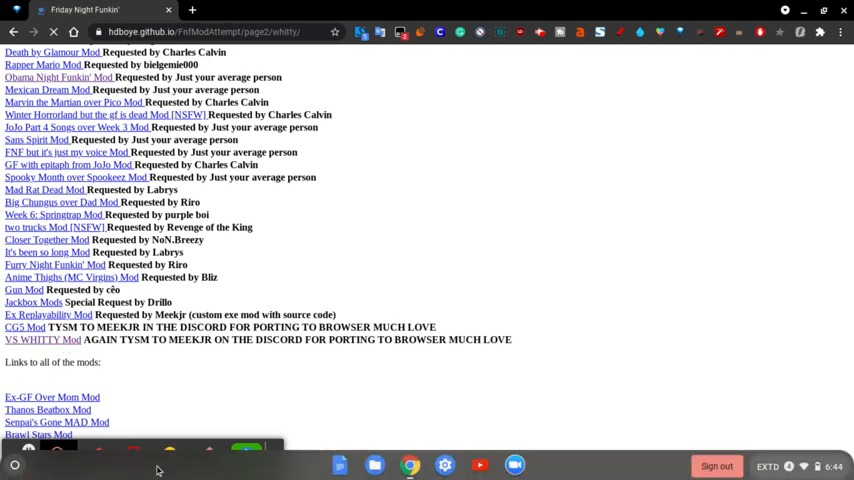